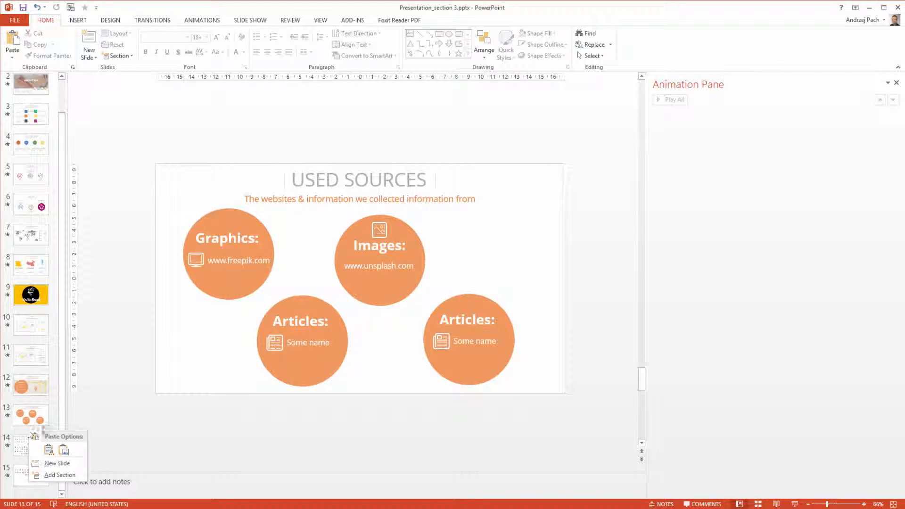
Insert a blank slide 14 after the Used Sources slide and remove its placeholders
{"action": "left_click", "coordinate": [57, 463]}
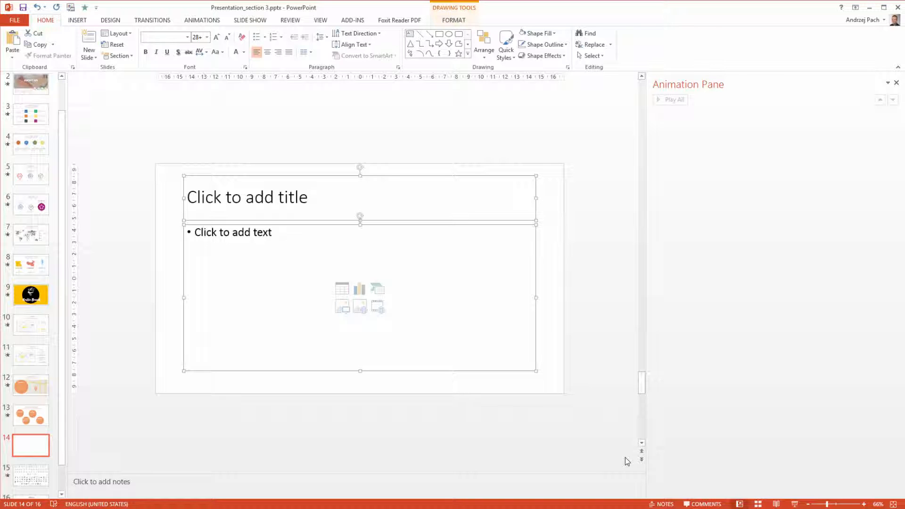
{"action": "left_click", "coordinate": [456, 377]}
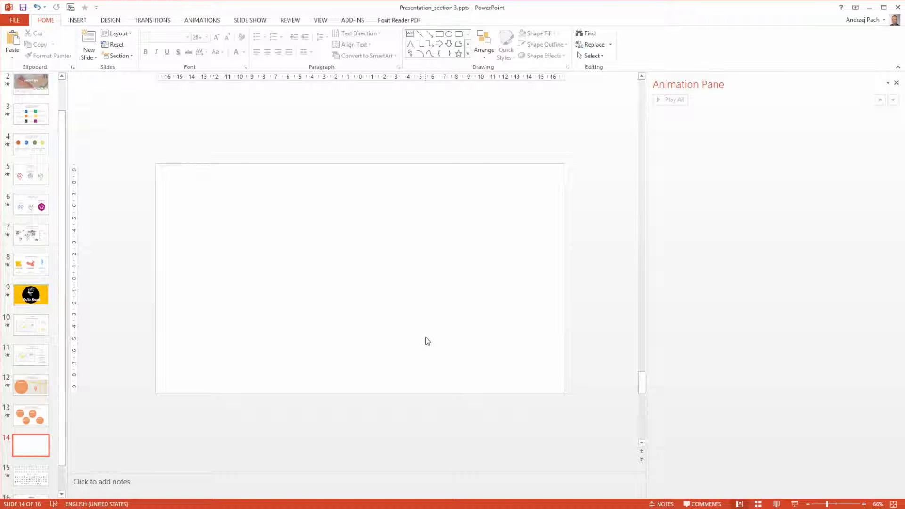
{"action": "mouse_move", "coordinate": [217, 280]}
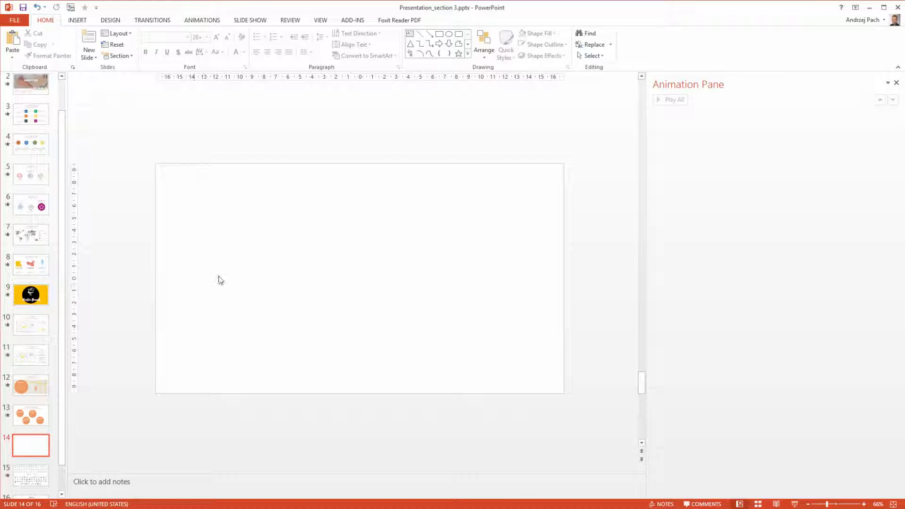
{"action": "mouse_move", "coordinate": [160, 169]}
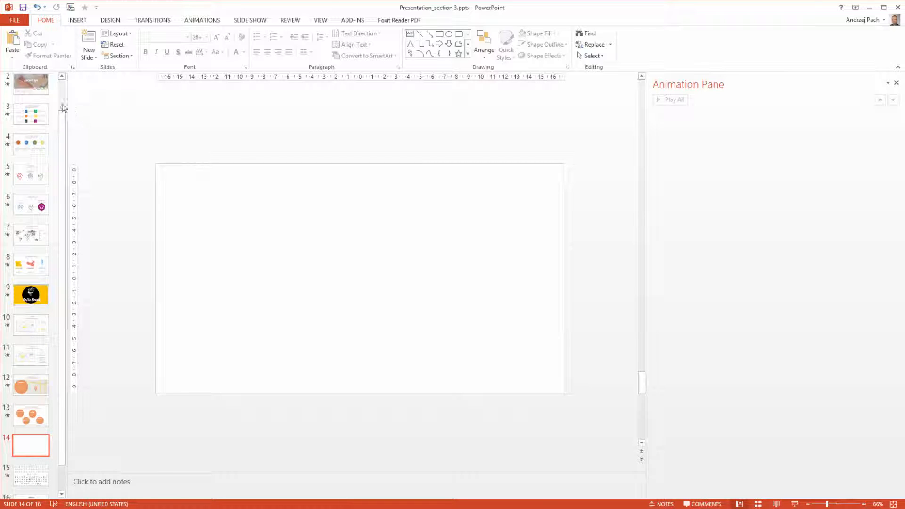
{"action": "mouse_move", "coordinate": [111, 320]}
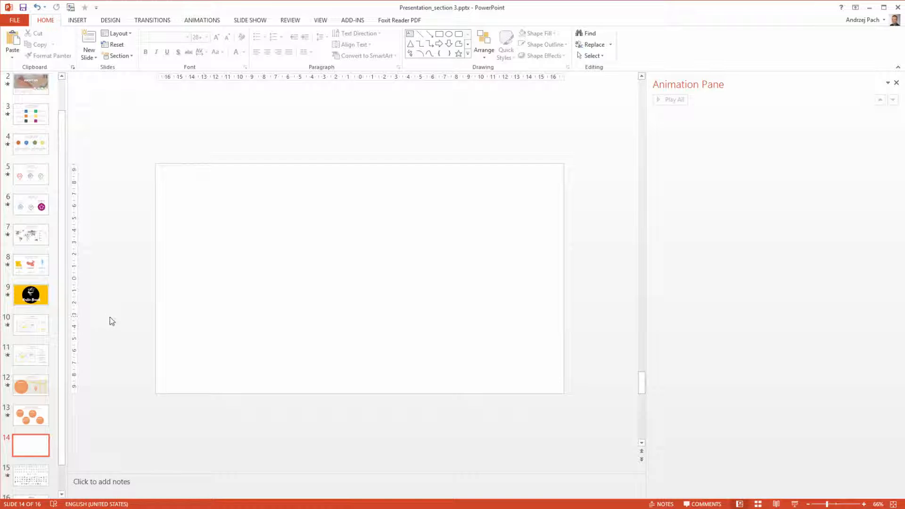
{"action": "mouse_move", "coordinate": [146, 159]}
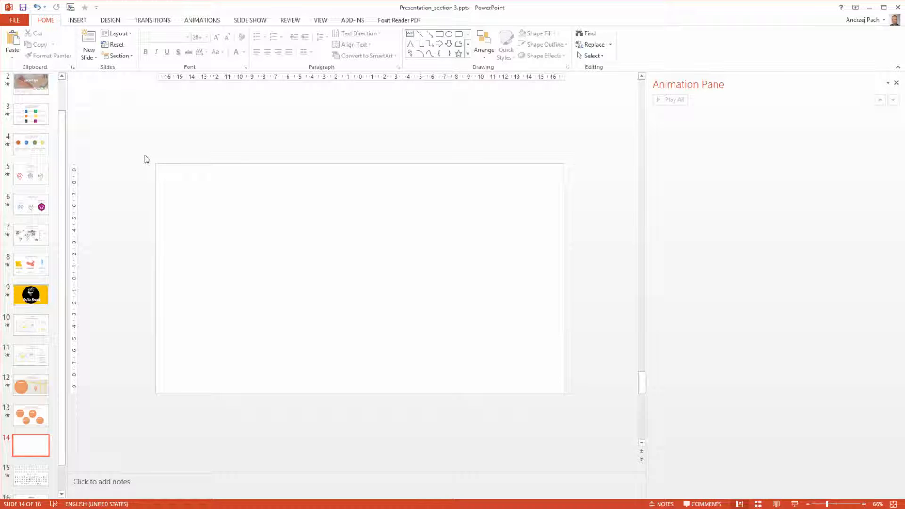
Place the 'YOU HELD THROUGH !' title, side bars and Chuck Norris GIF on slide 14
{"action": "left_click", "coordinate": [30, 205]}
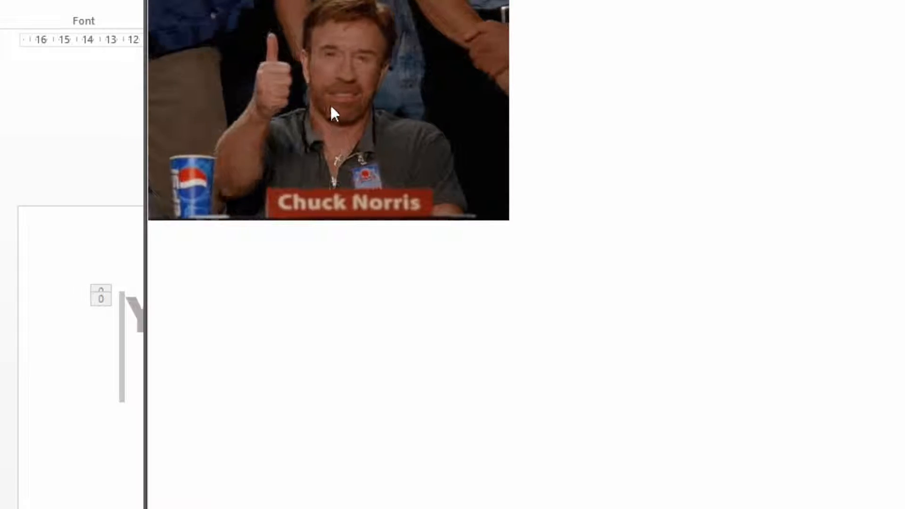
{"action": "mouse_move", "coordinate": [102, 370]}
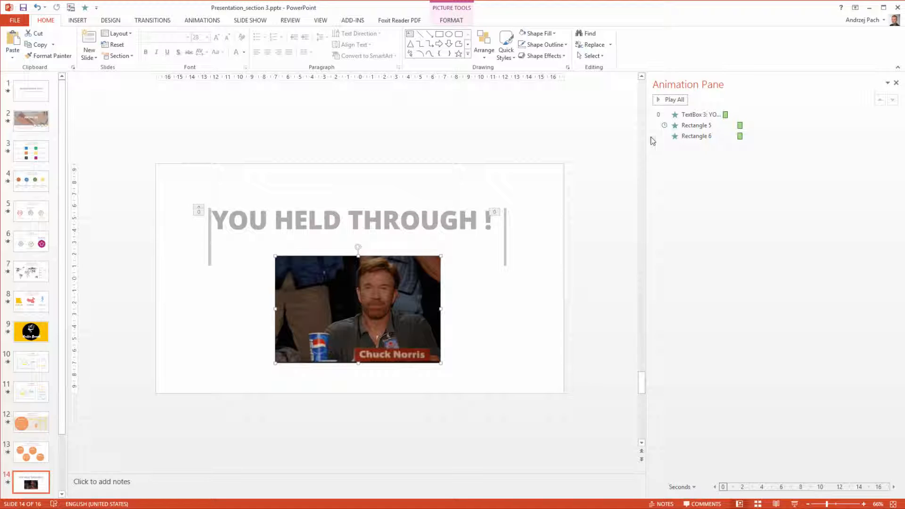
Give the title, bars and GIF a shared Fade exit animation
{"action": "left_click", "coordinate": [202, 20]}
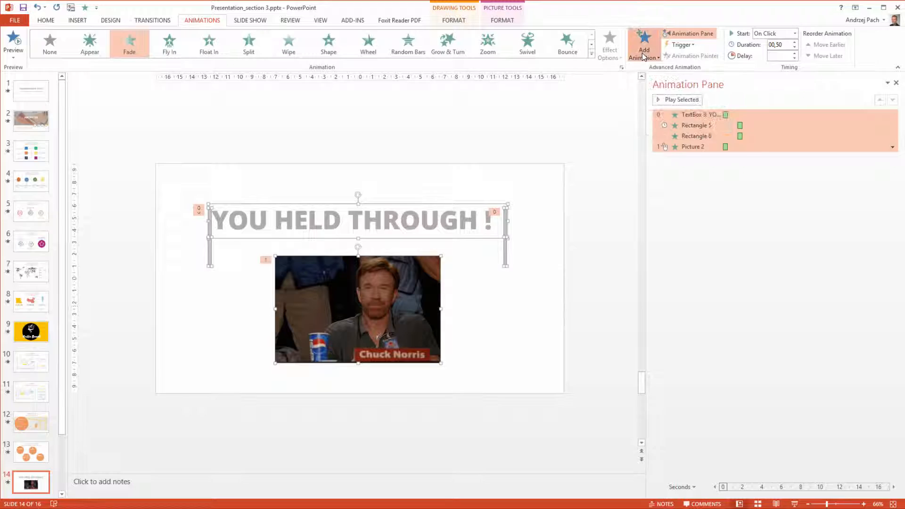
{"action": "left_click", "coordinate": [679, 99]}
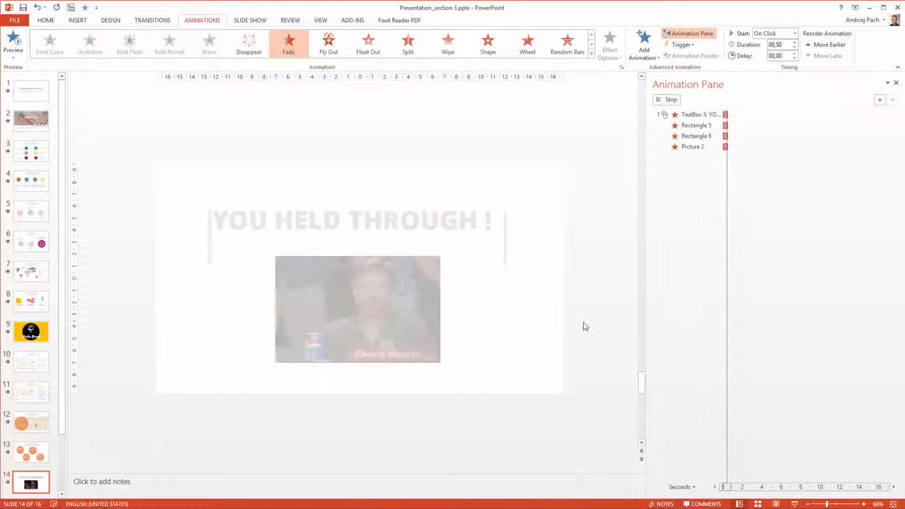
{"action": "left_click", "coordinate": [30, 90]}
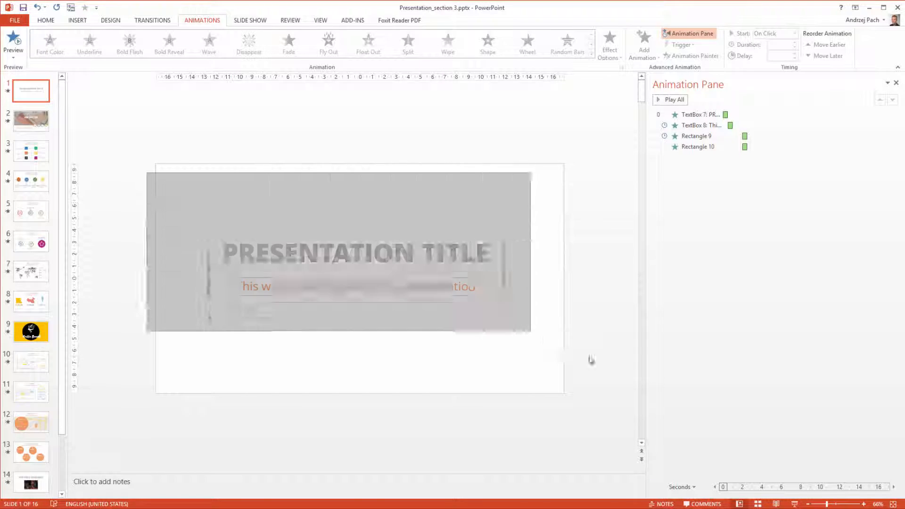
Add 'Thank you!' and Andrzej Pach with bars, fading in After Previous with 01,00 delay
{"action": "left_click", "coordinate": [30, 482]}
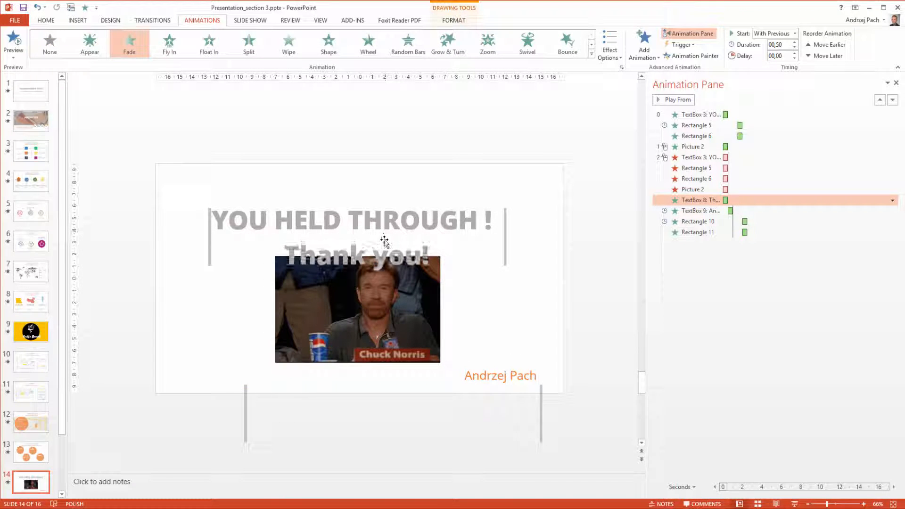
{"action": "left_click", "coordinate": [699, 226]}
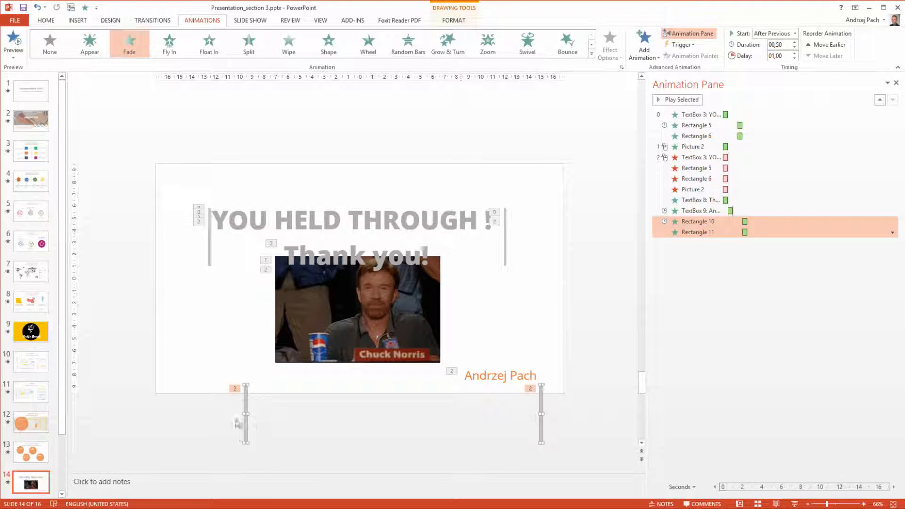
{"action": "left_click", "coordinate": [194, 357]}
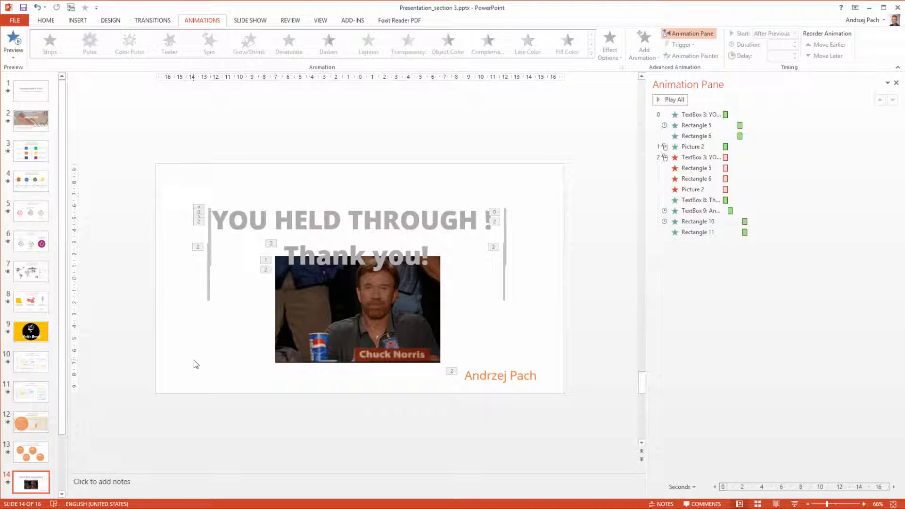
{"action": "mouse_move", "coordinate": [479, 348]}
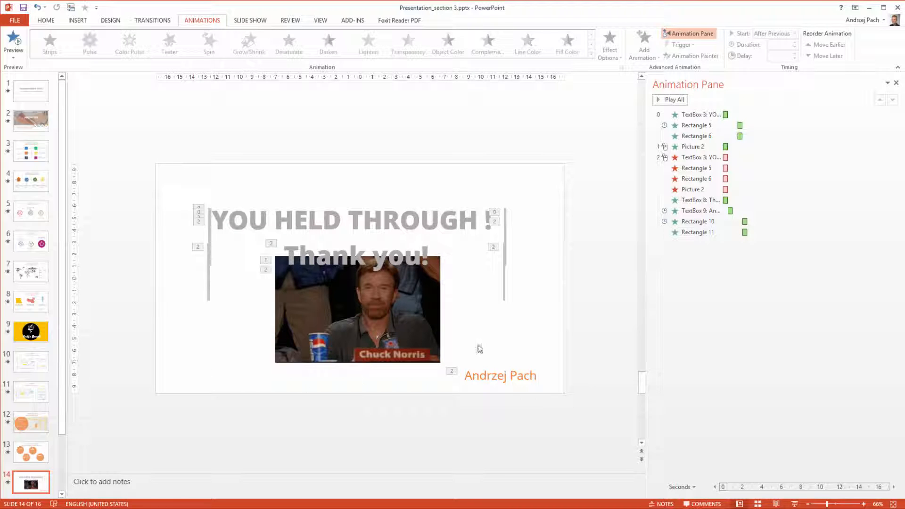
Set the Rectangle 10 bar animation to Start On Click
{"action": "left_click", "coordinate": [697, 220]}
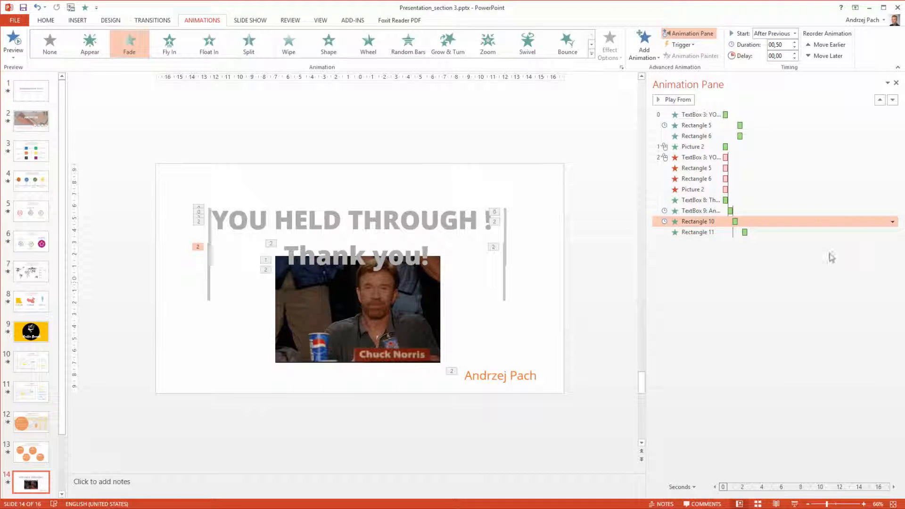
{"action": "left_click", "coordinate": [893, 220]}
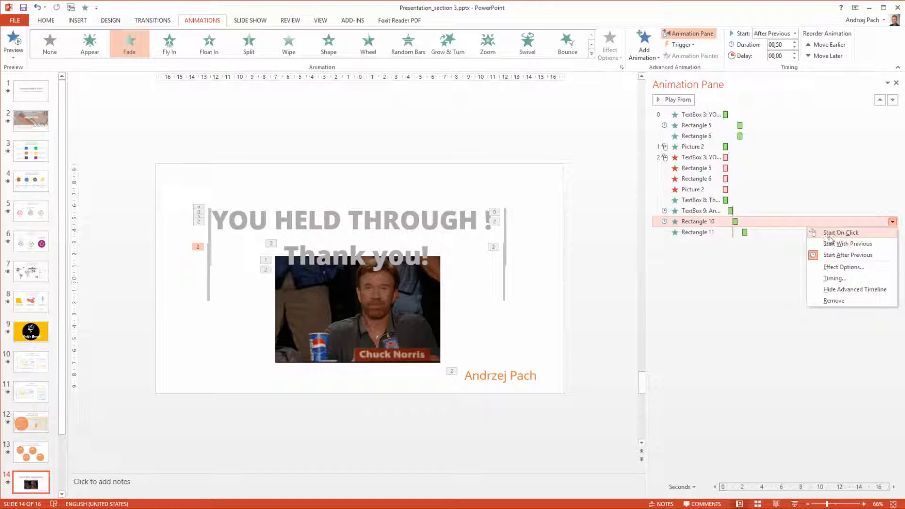
{"action": "left_click", "coordinate": [840, 233]}
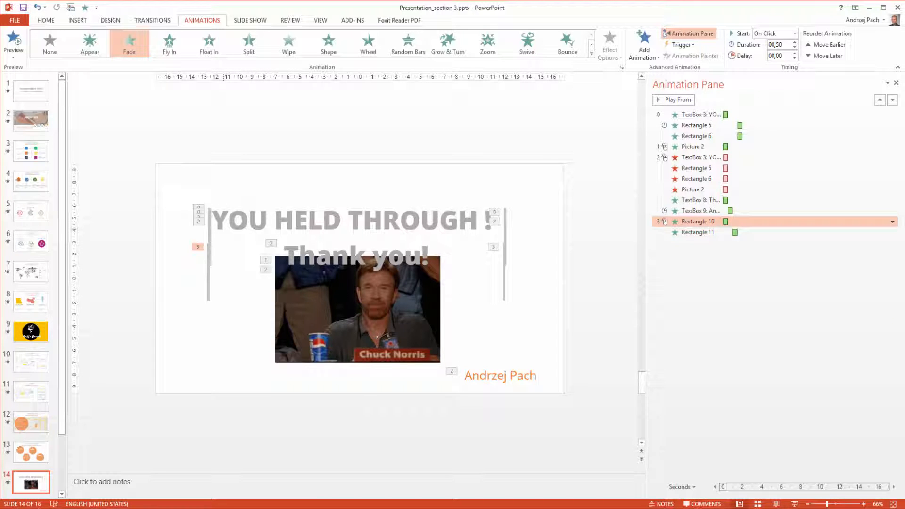
Rename Picture 2 to Chuck in the Selection Pane
{"action": "left_click", "coordinate": [556, 292]}
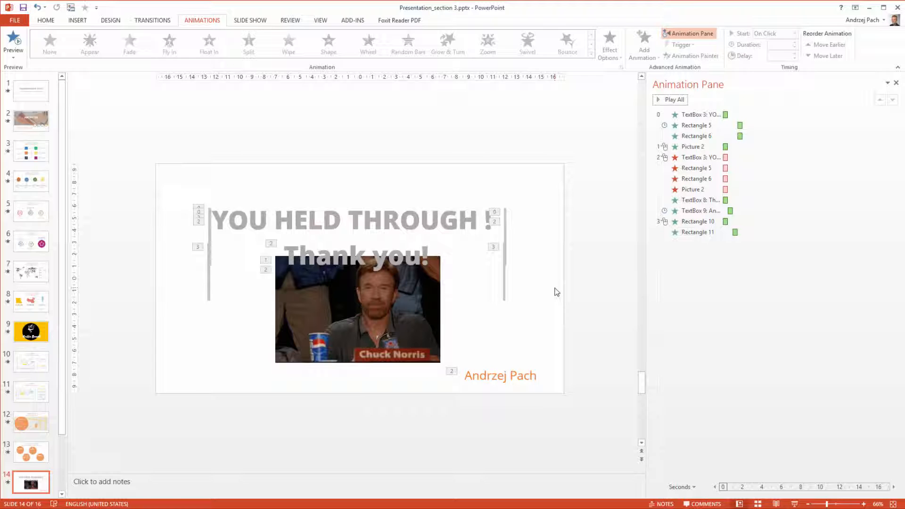
{"action": "left_click", "coordinate": [45, 20]}
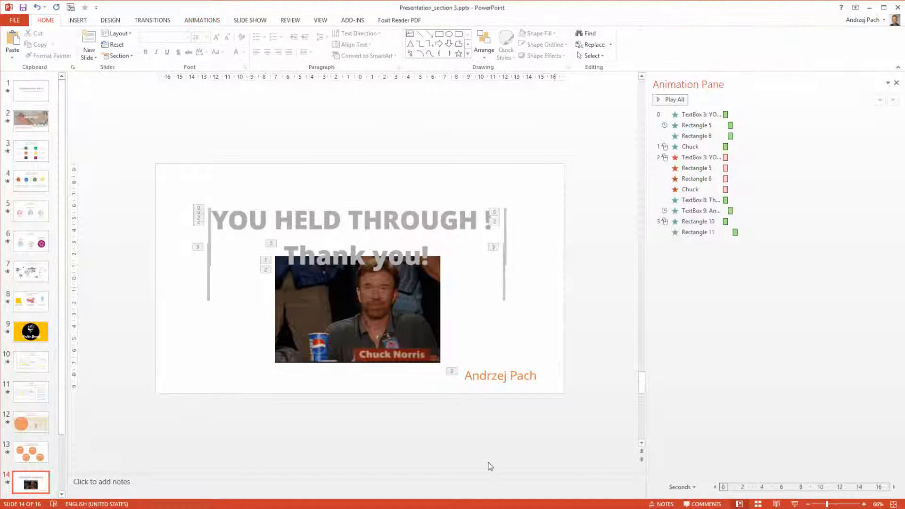